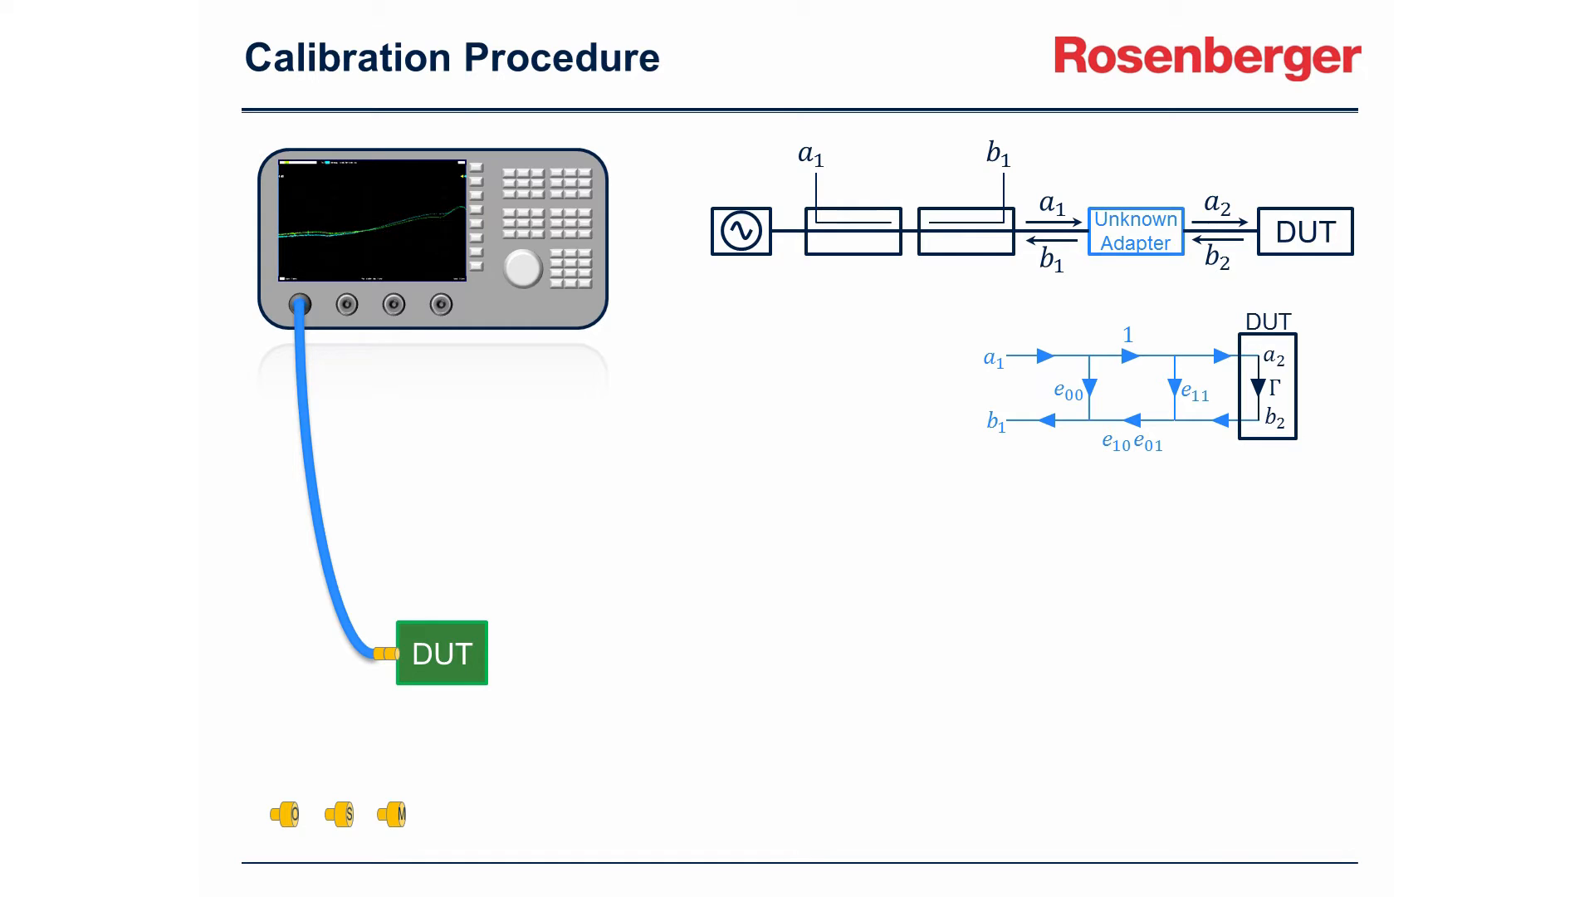
Enable Trace On for F1 so Calculated Voltage overlays C3's measured square wave (~1.04 V).
left_click_drag(442, 651, 595, 796)
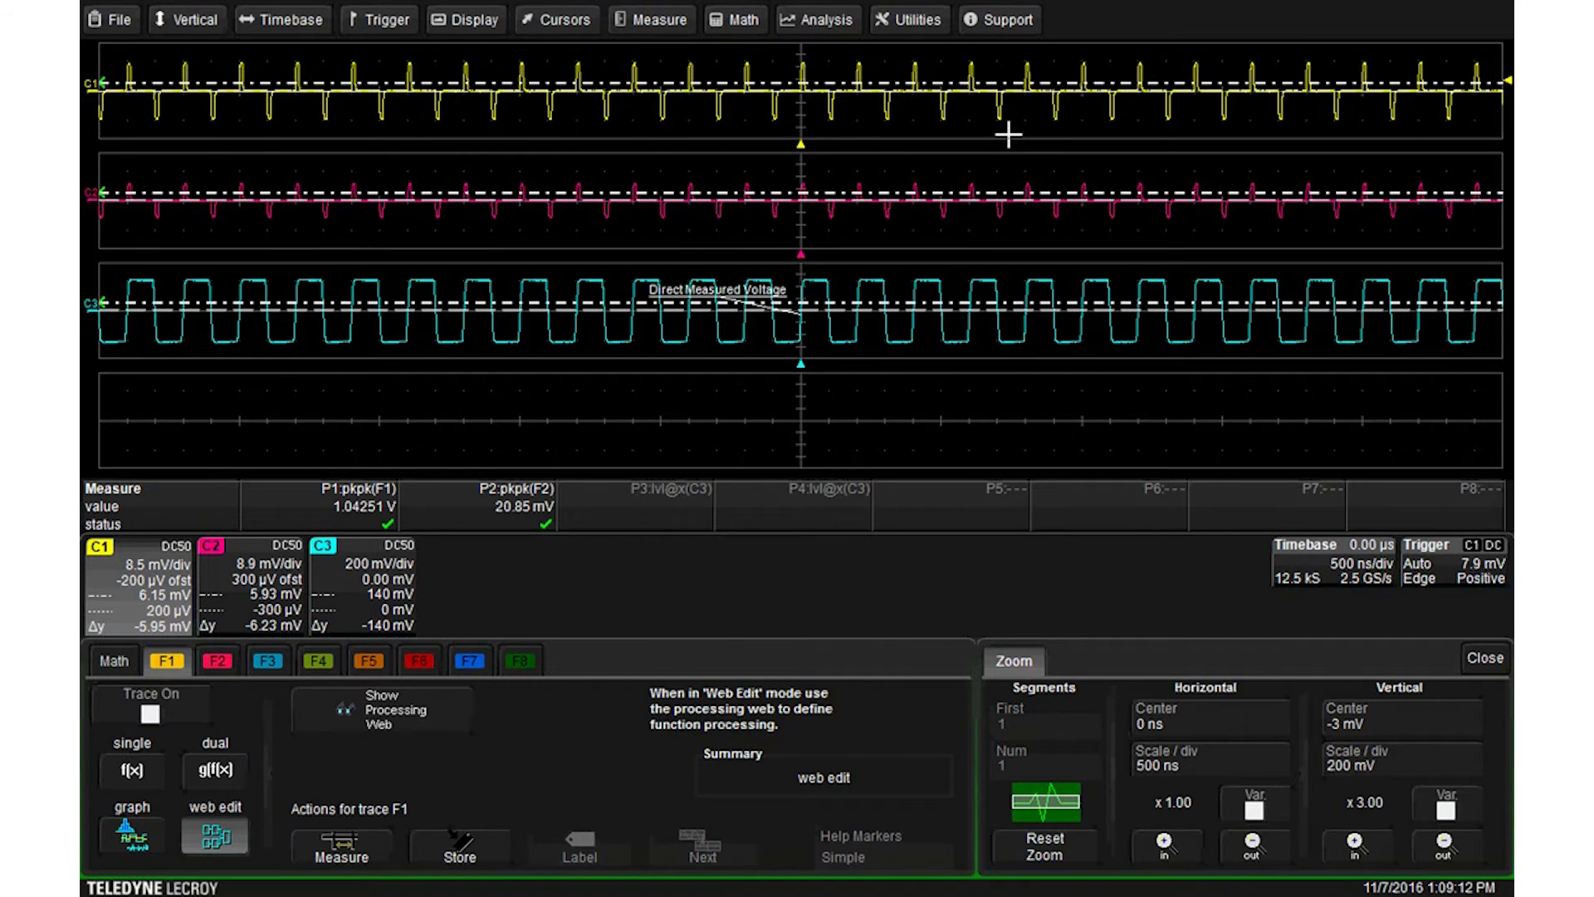
left_click(150, 711)
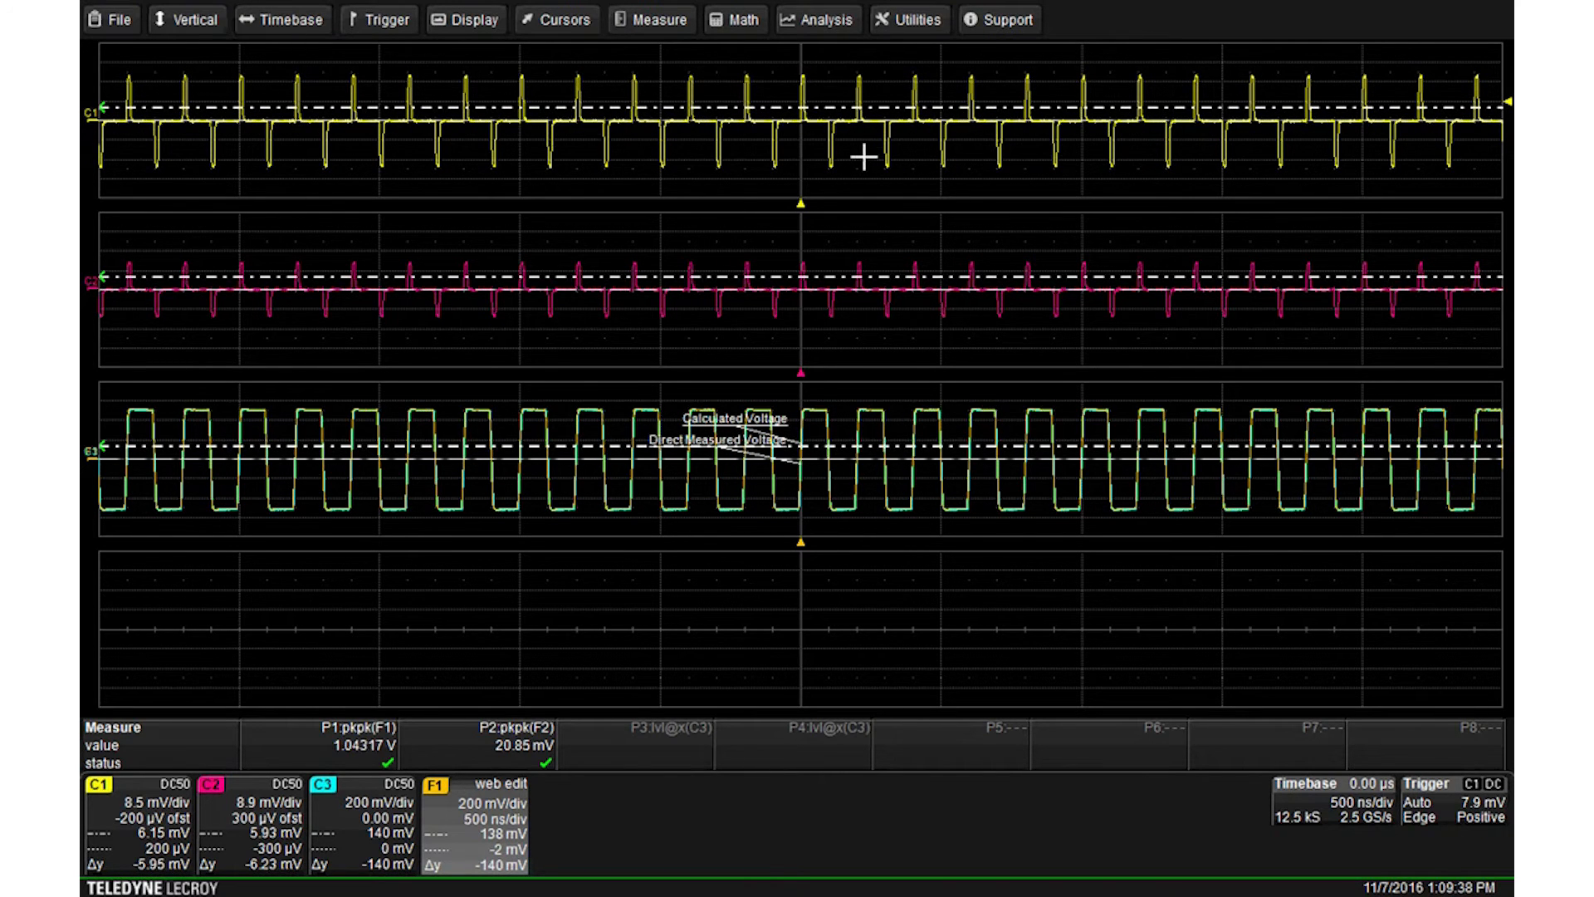
left_click(734, 20)
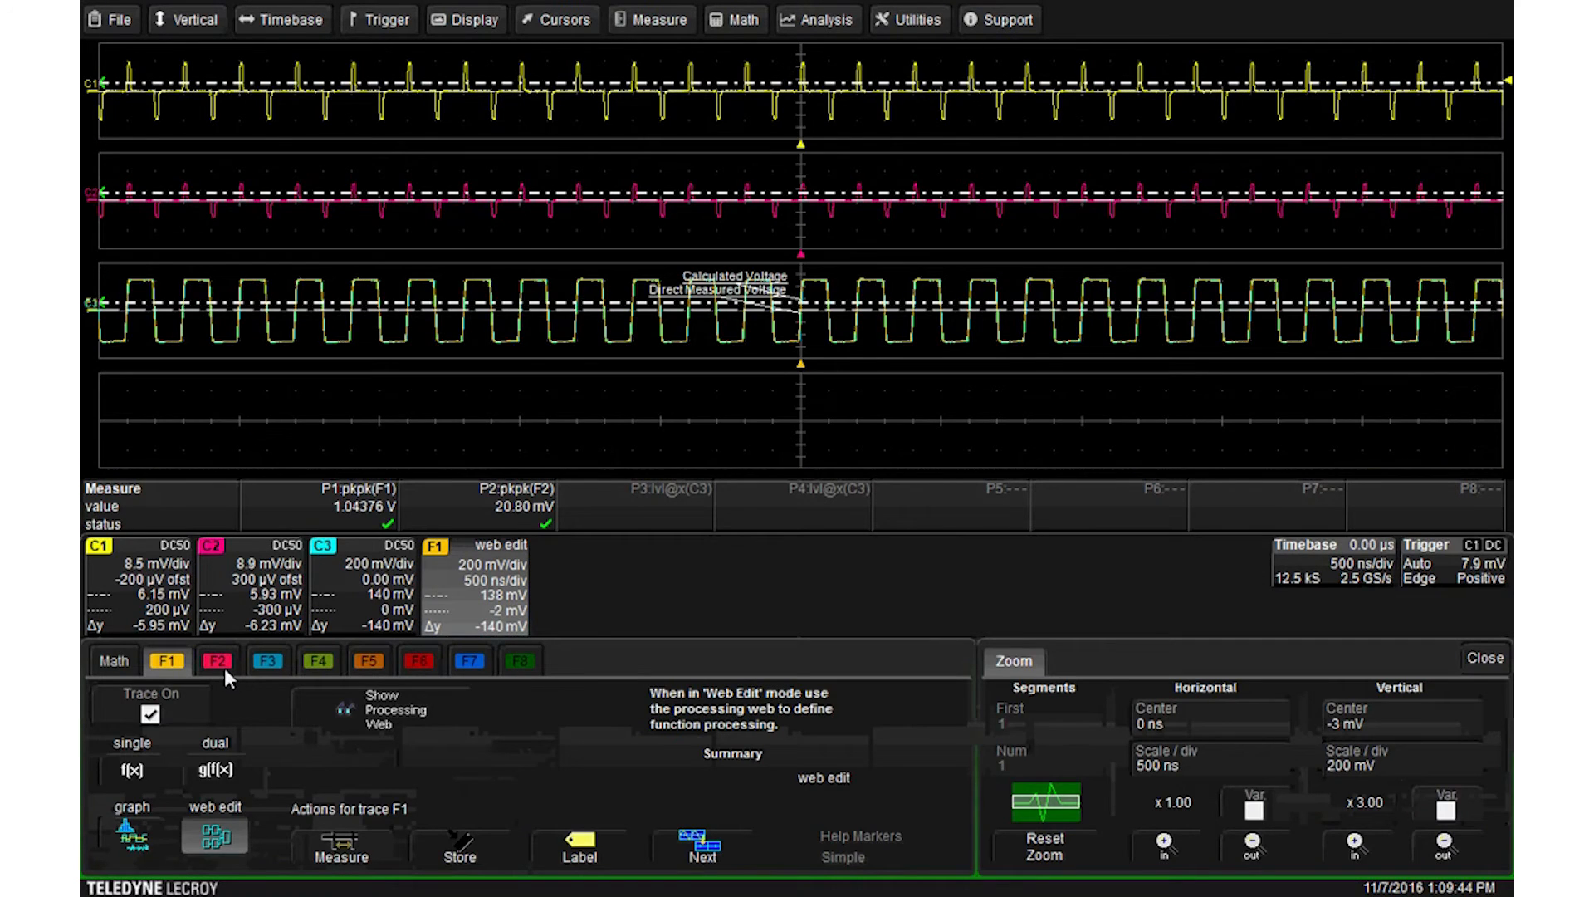
Select F2 and turn its trace on to show Calculated Current below the voltages.
left_click(217, 661)
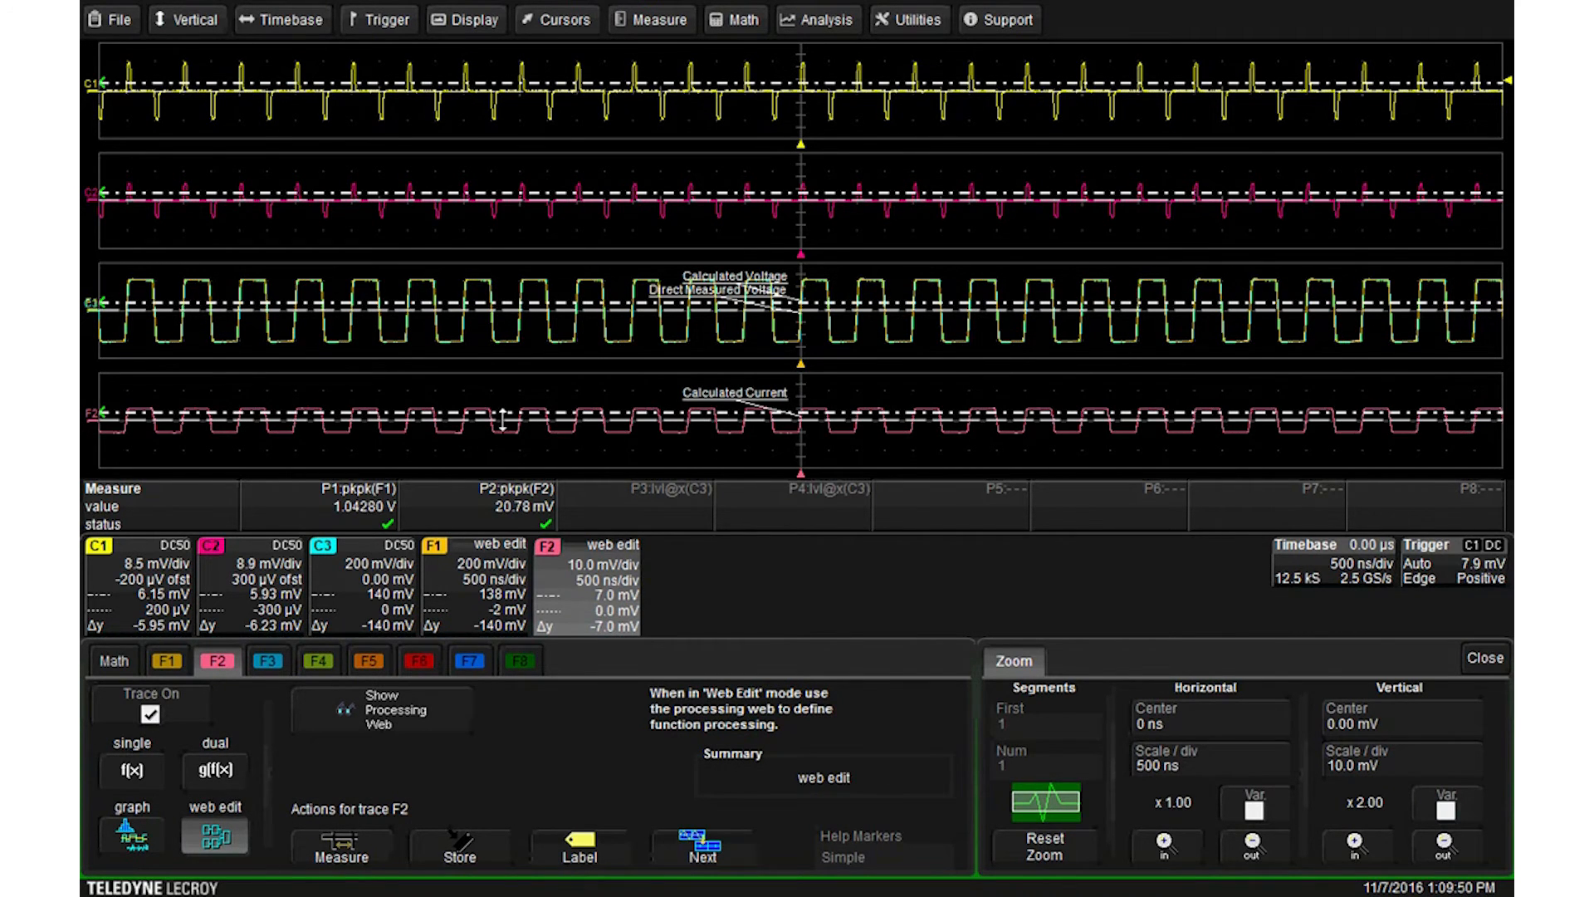